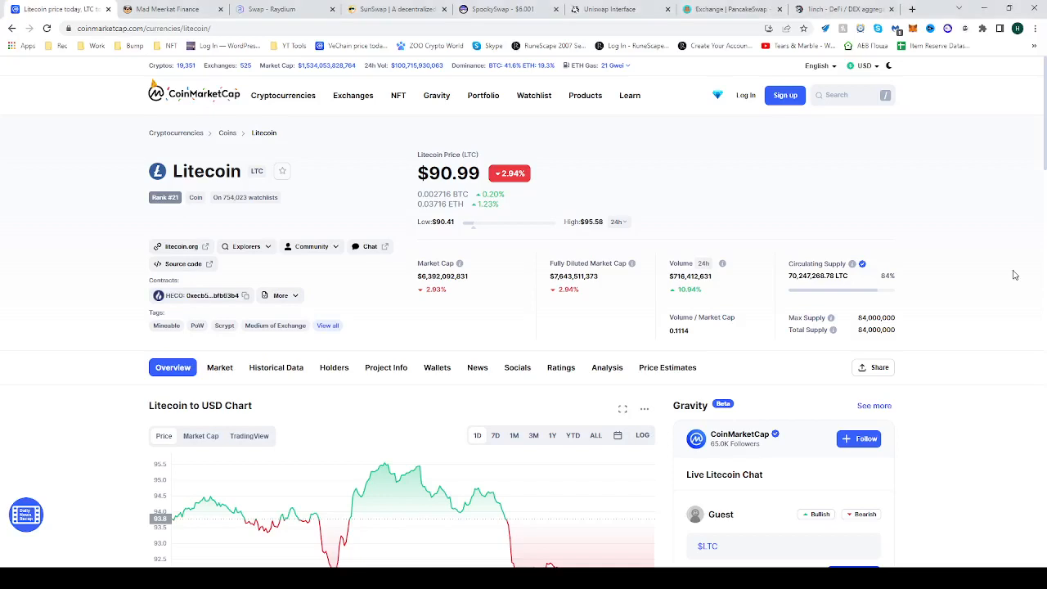
mouse_move(111, 116)
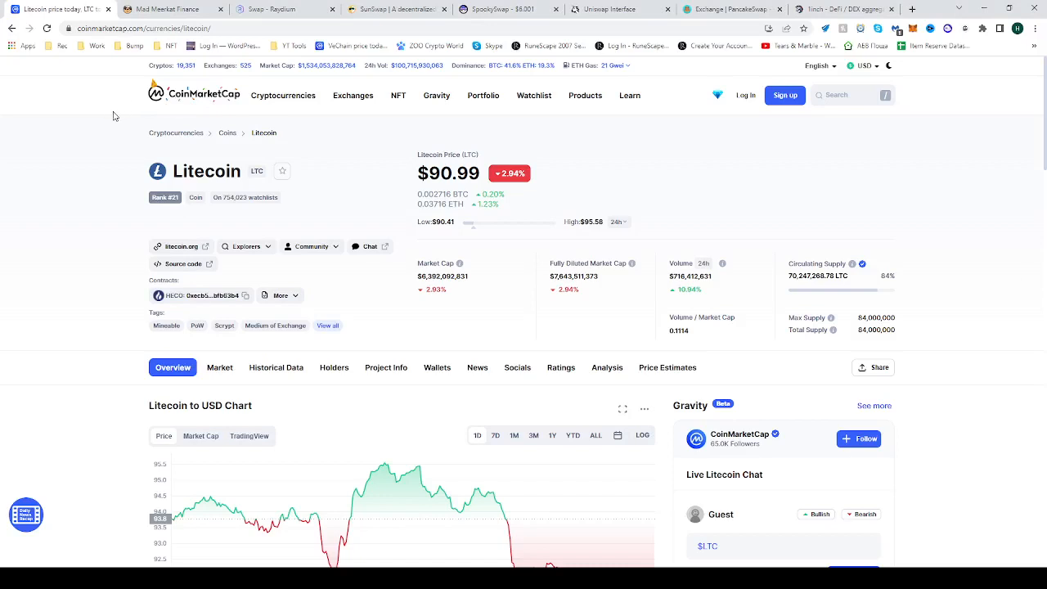
Show Litecoin's markets list with Binance LTC/USDT spot ranked first
double_click(193, 172)
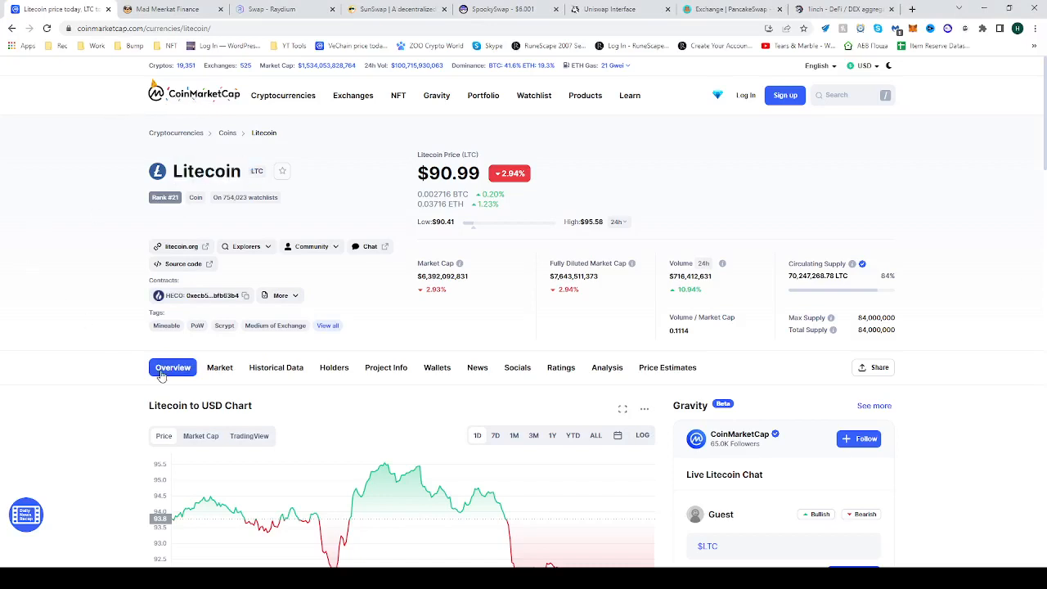
mouse_move(219, 366)
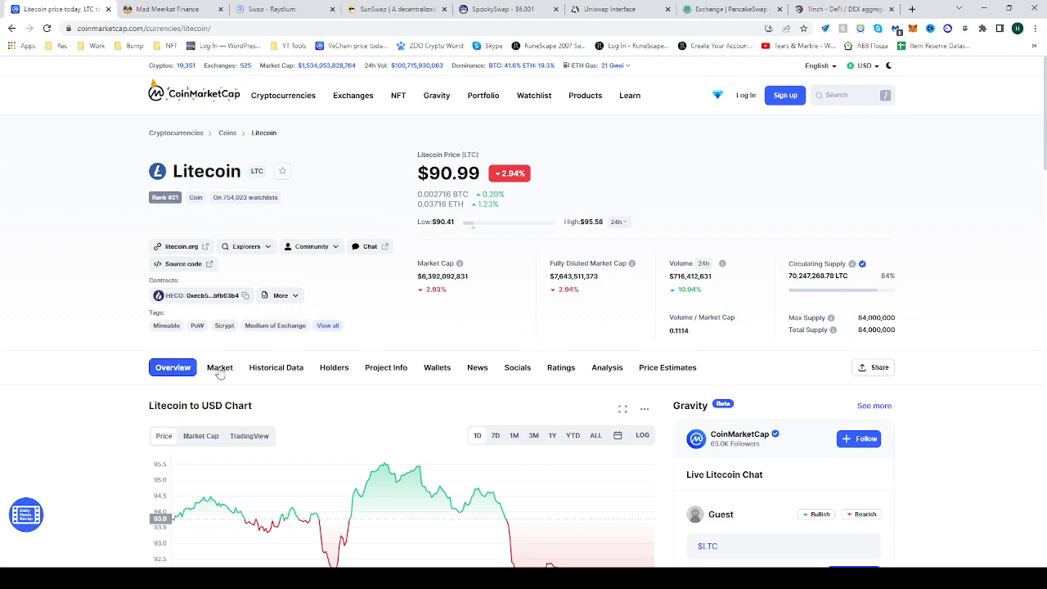
left_click(219, 367)
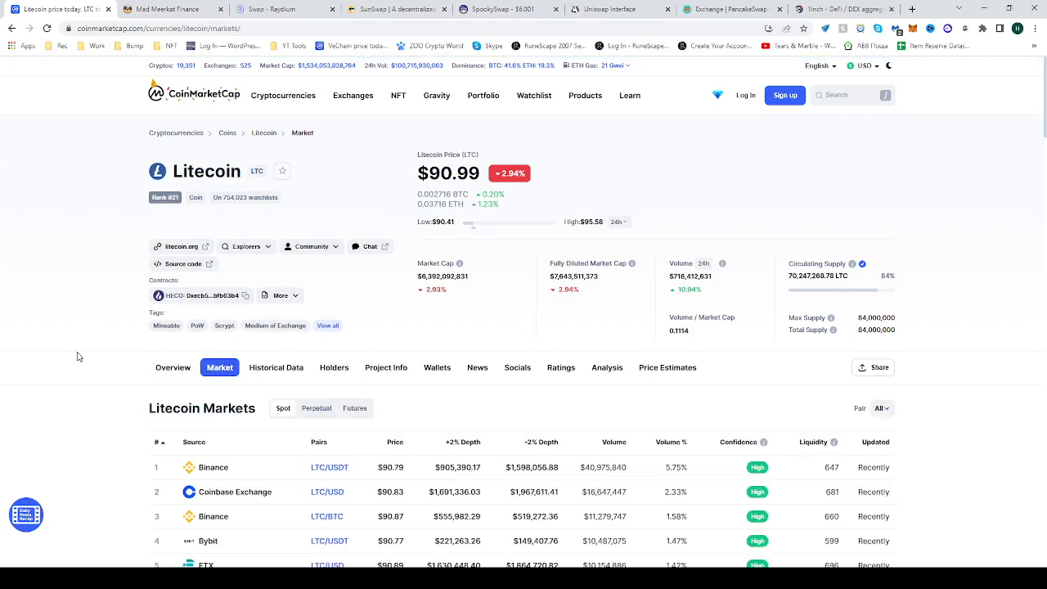
scroll("down", 3)
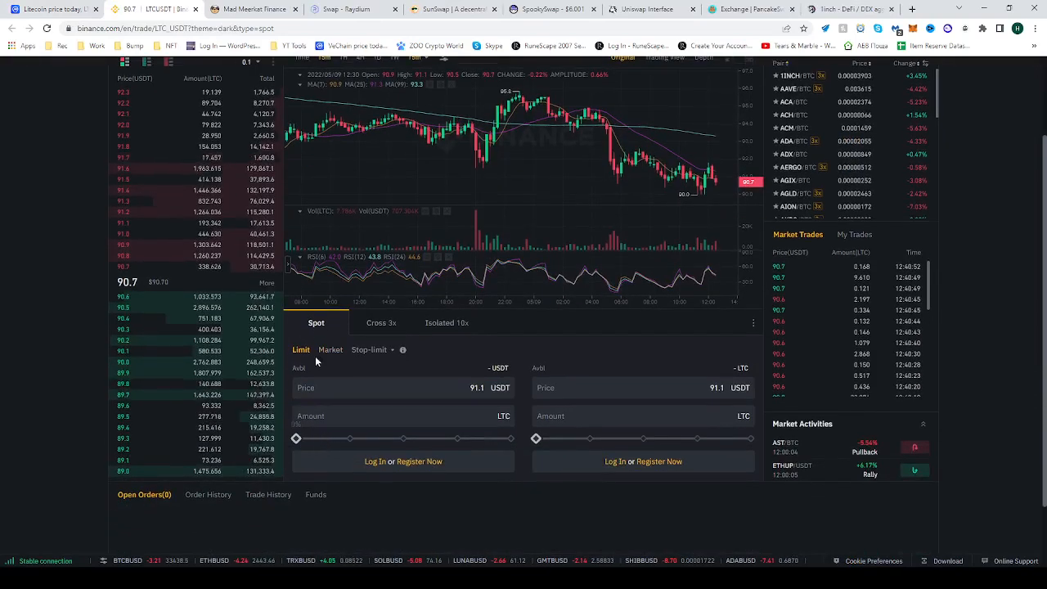
Step the LTC/USDT order panel through limit amount, market and stop-limit forms
left_click(401, 415)
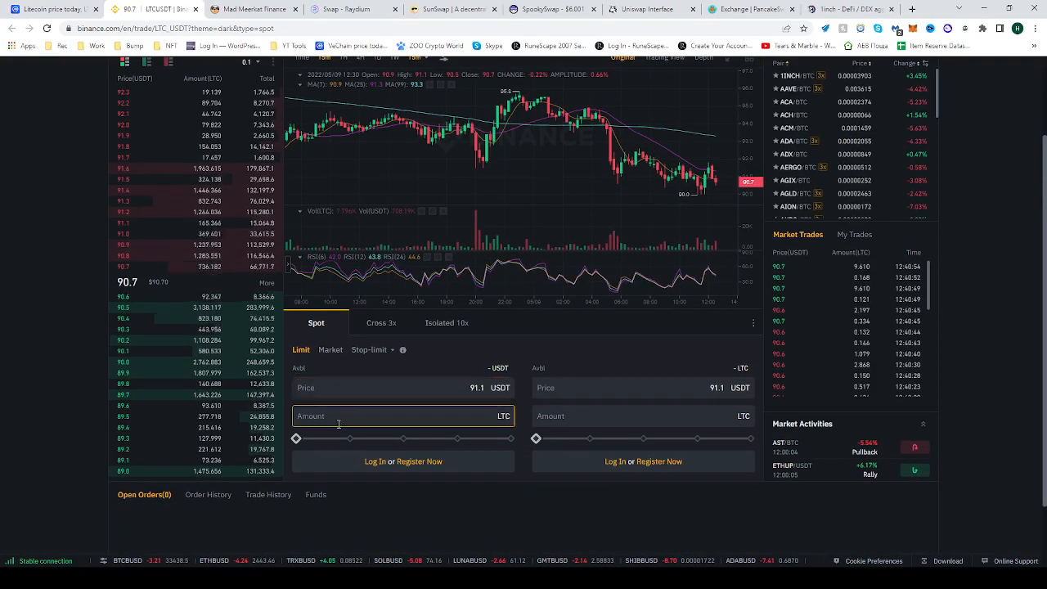
left_click(330, 350)
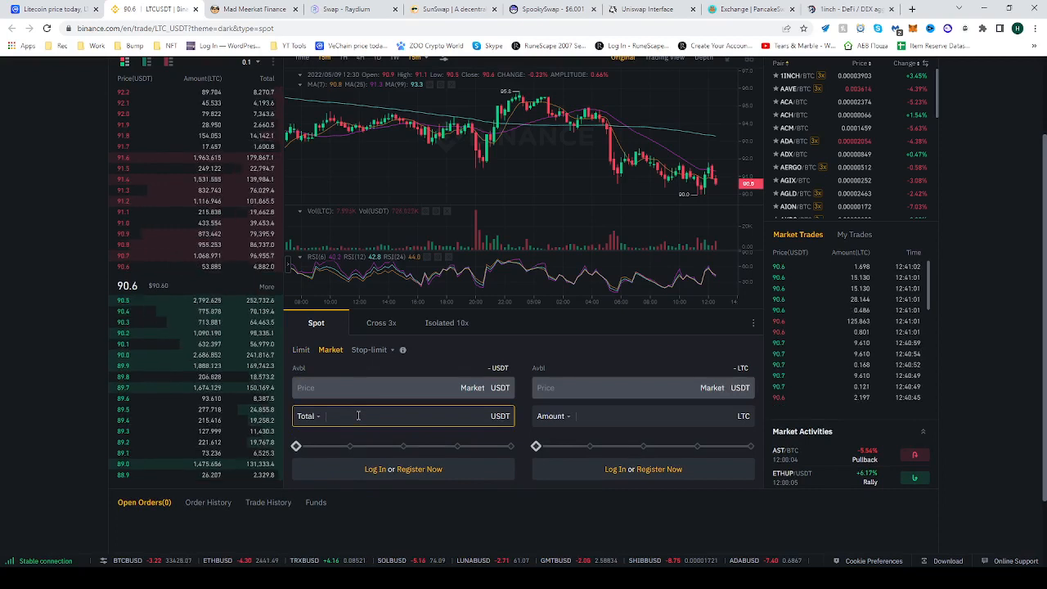
left_click(301, 350)
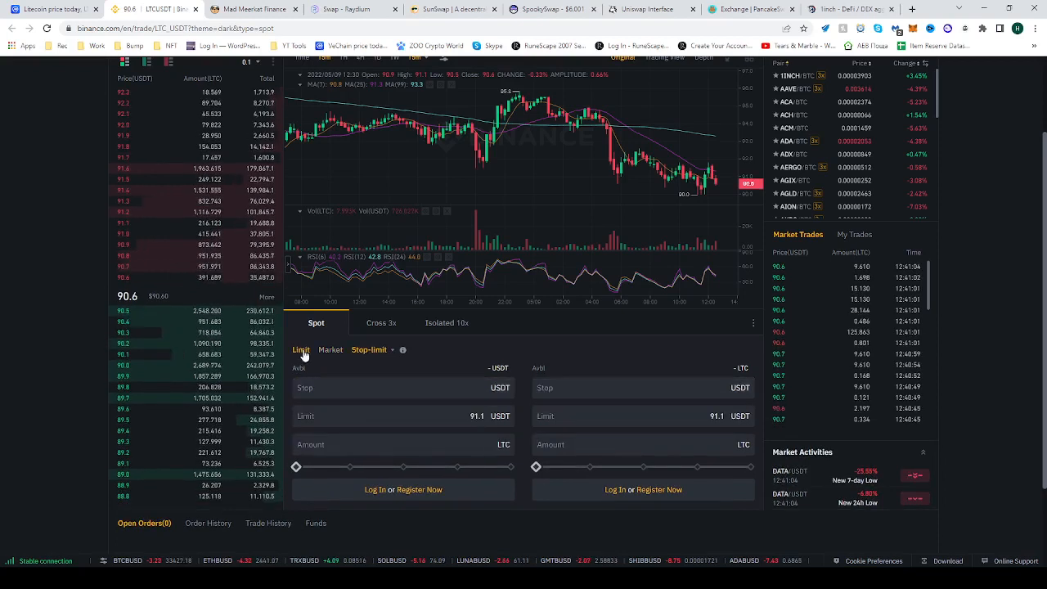